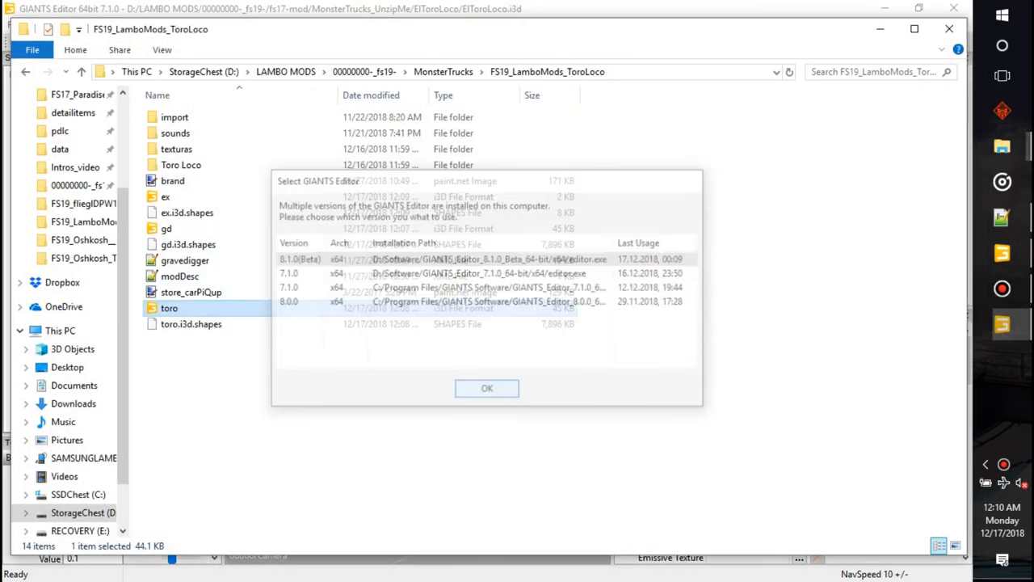
Confirm the GIANTS Editor version, then reopen toro.i3d after the selector closes.
left_click(486, 388)
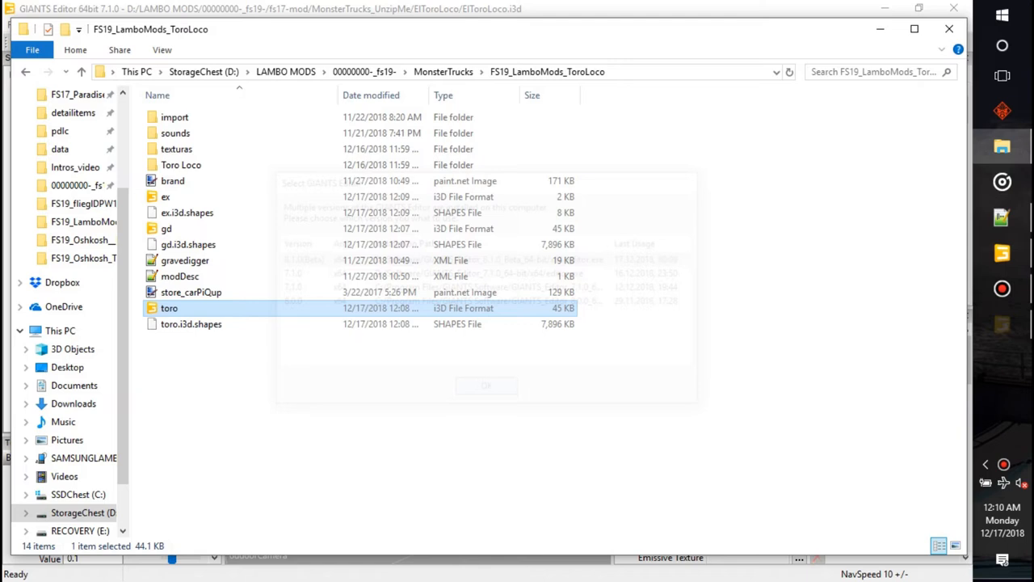
double_click(169, 308)
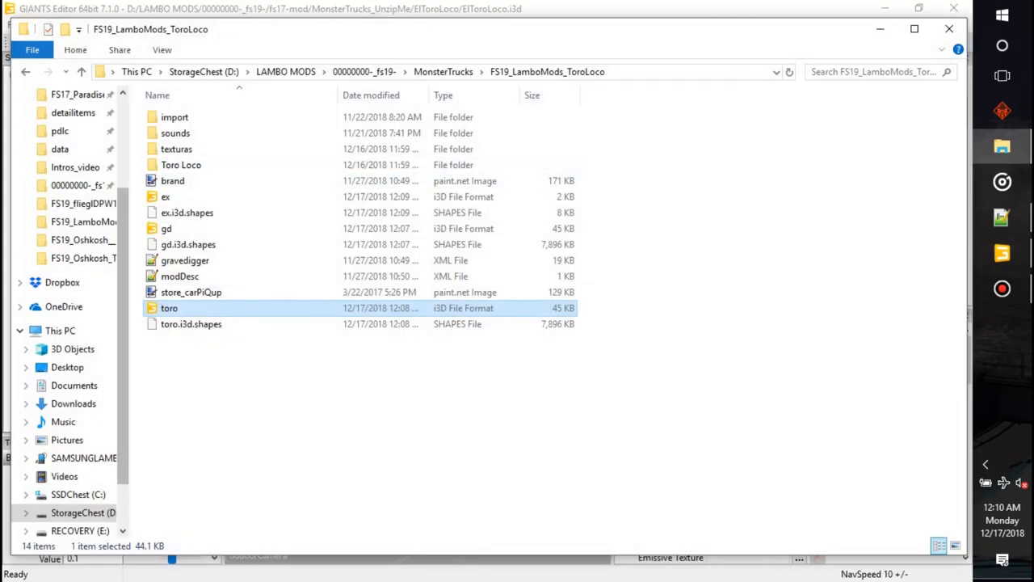
double_click(169, 308)
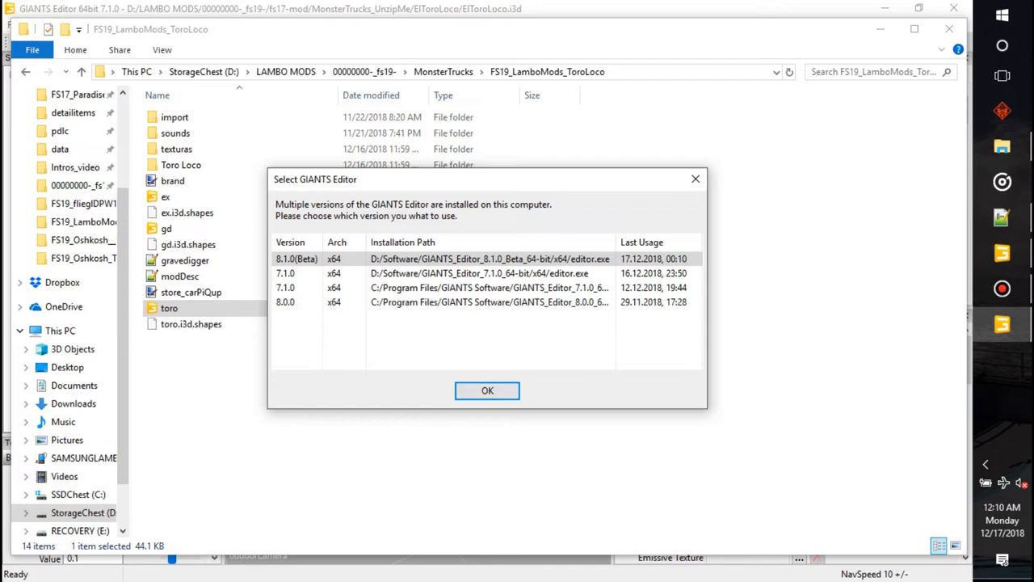
left_click(487, 390)
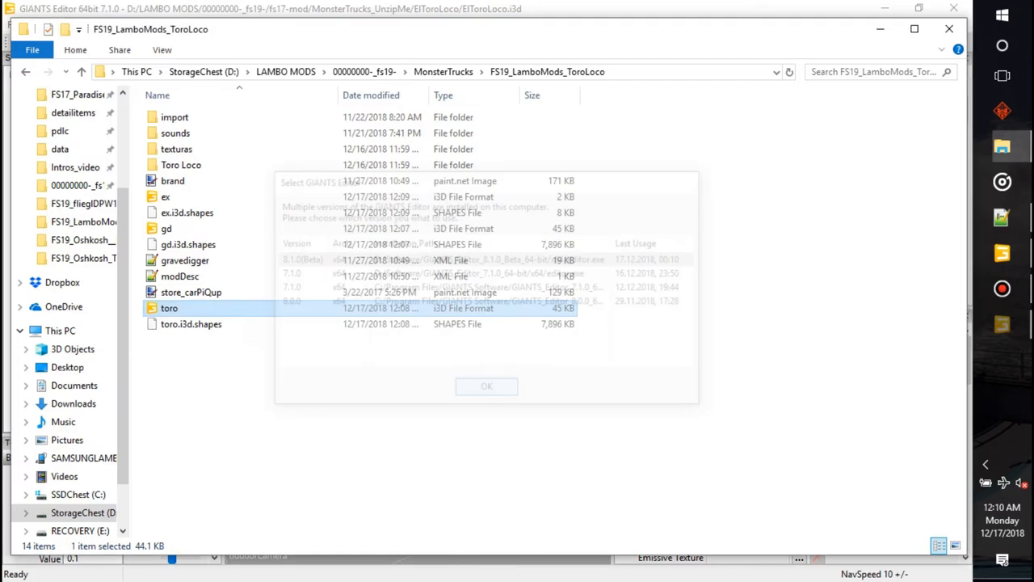
left_click(485, 385)
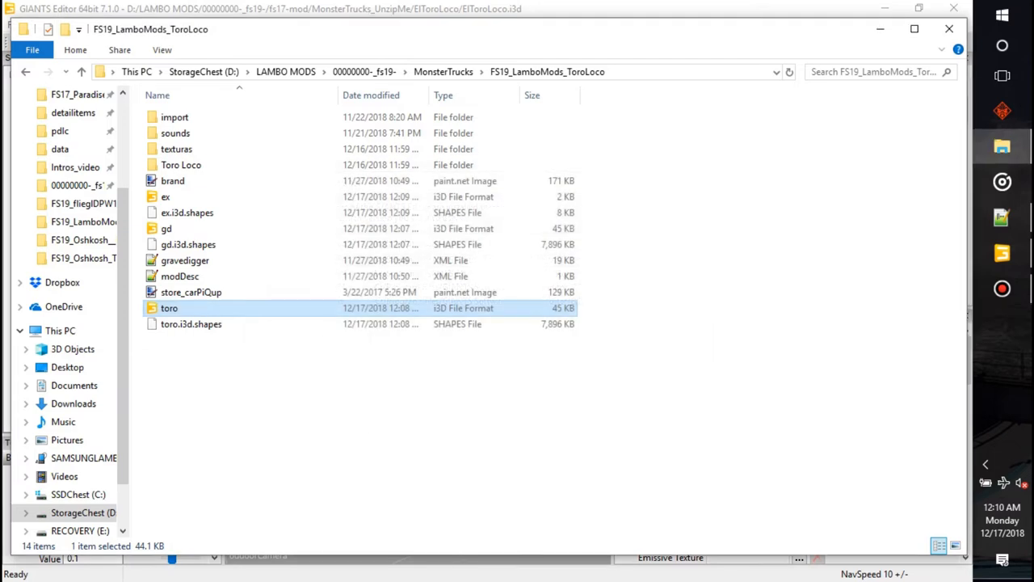
double_click(169, 308)
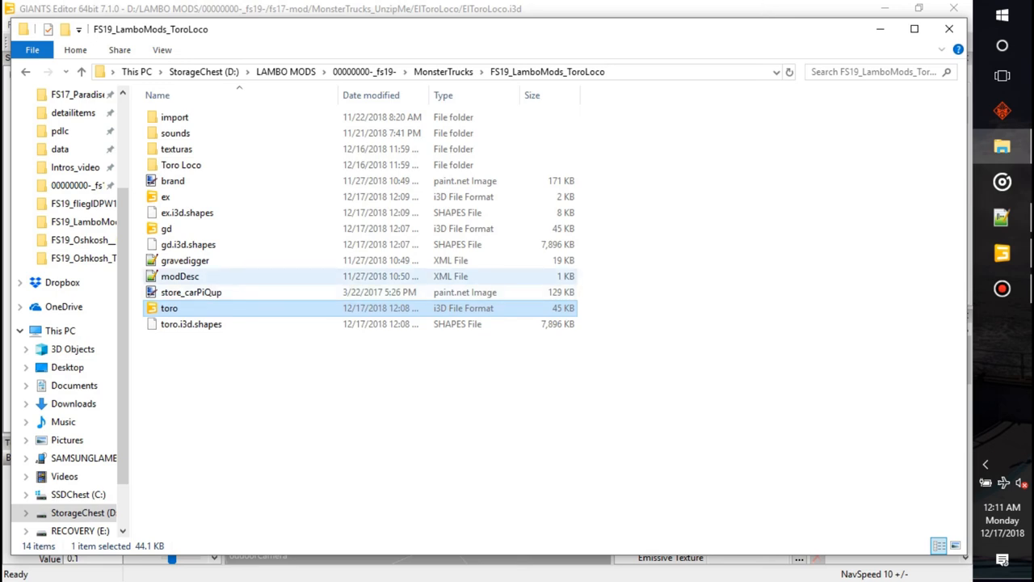
left_click(382, 276)
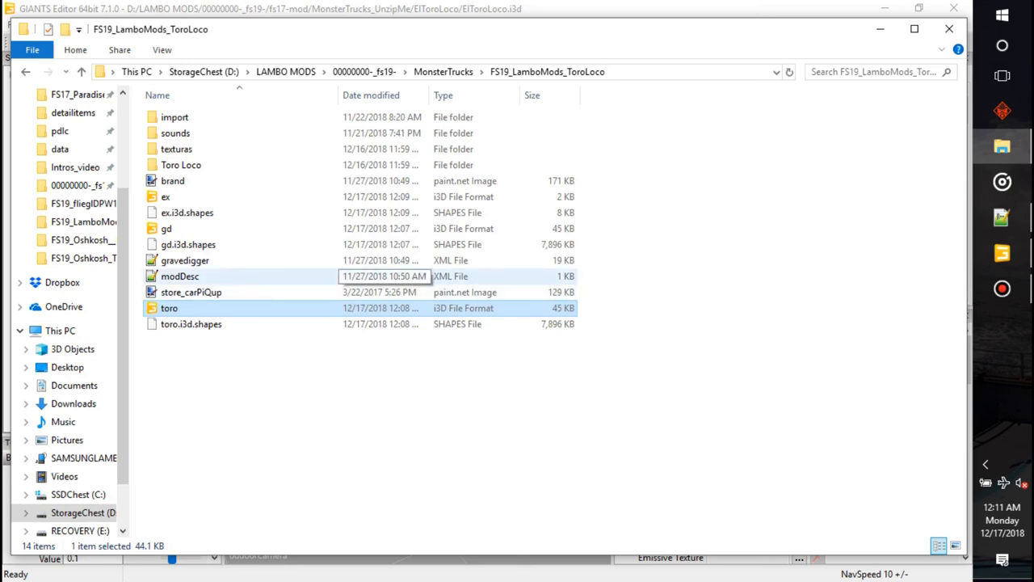